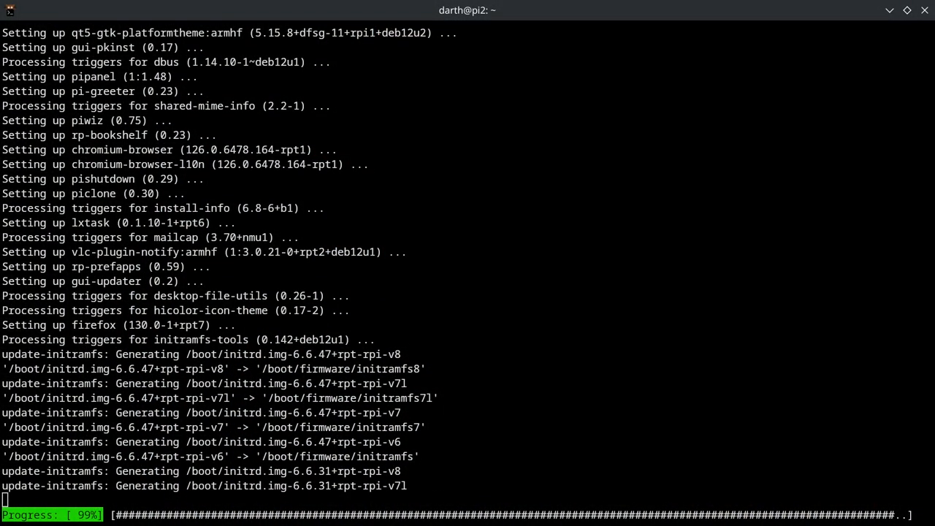
- Reconnect to the rebooted Pi with ssh 192.168.1.69 until the password prompt appears
scroll("down", 3)
type("ssh 192.168.1.69")
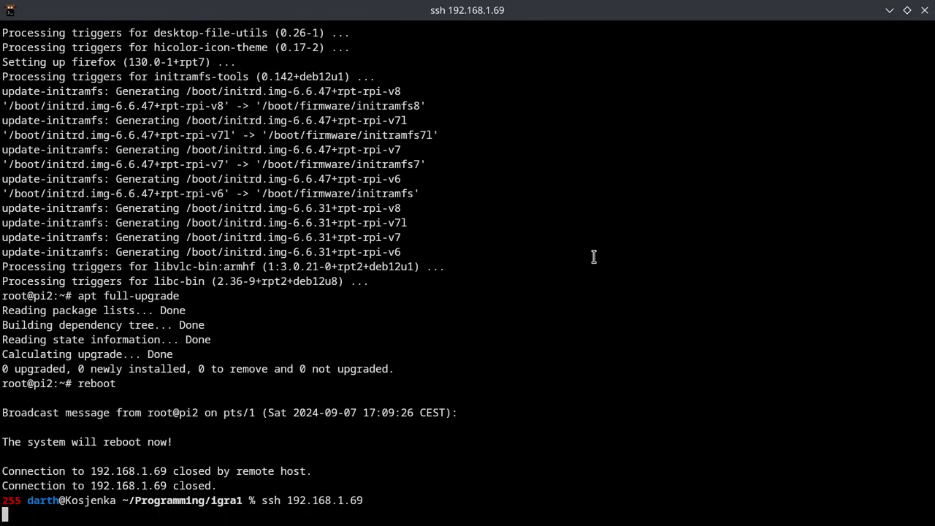
key("Return")
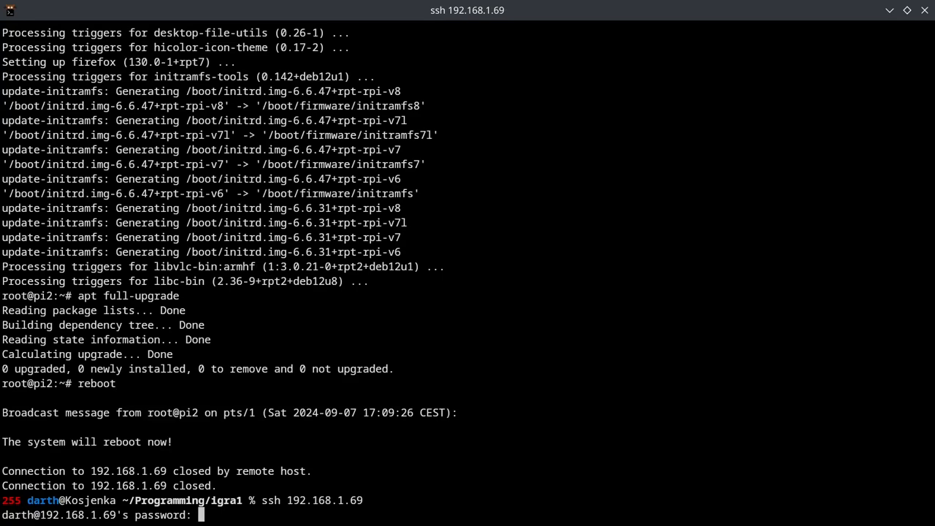